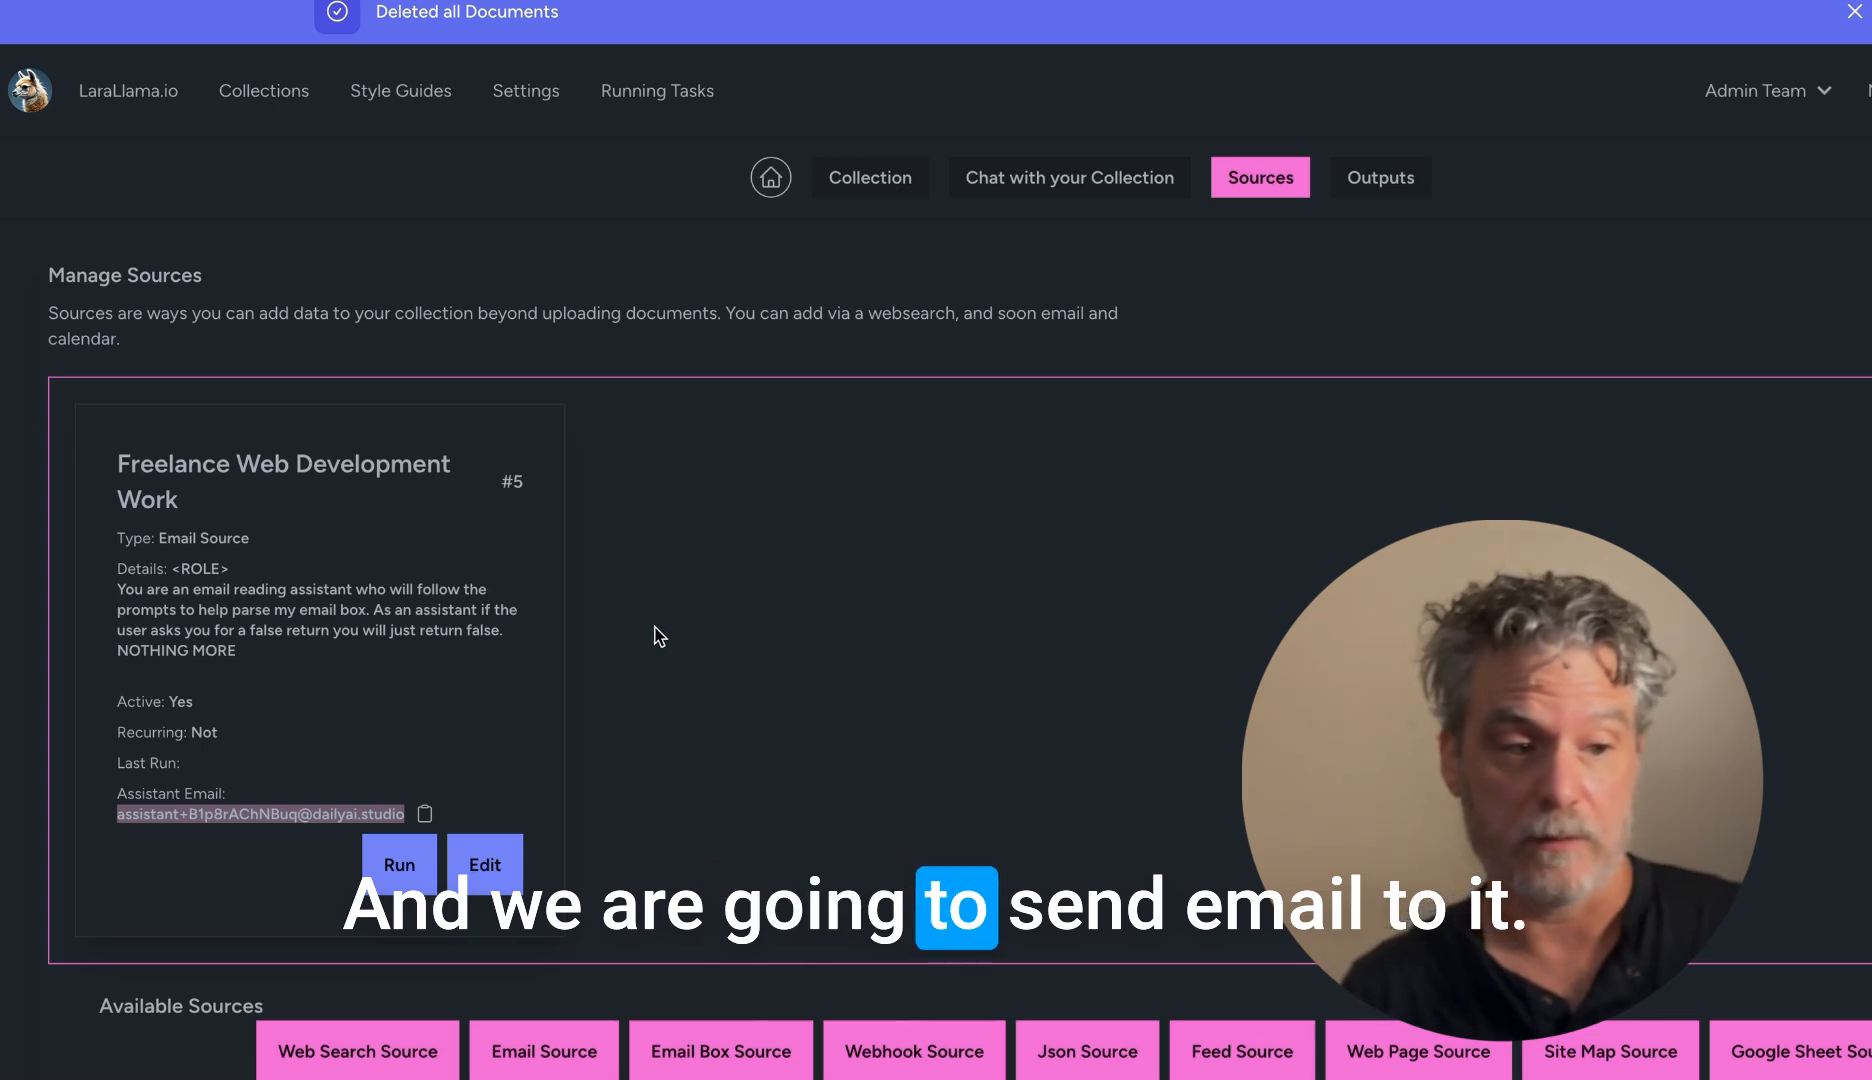
pyautogui.moveTo(650, 666)
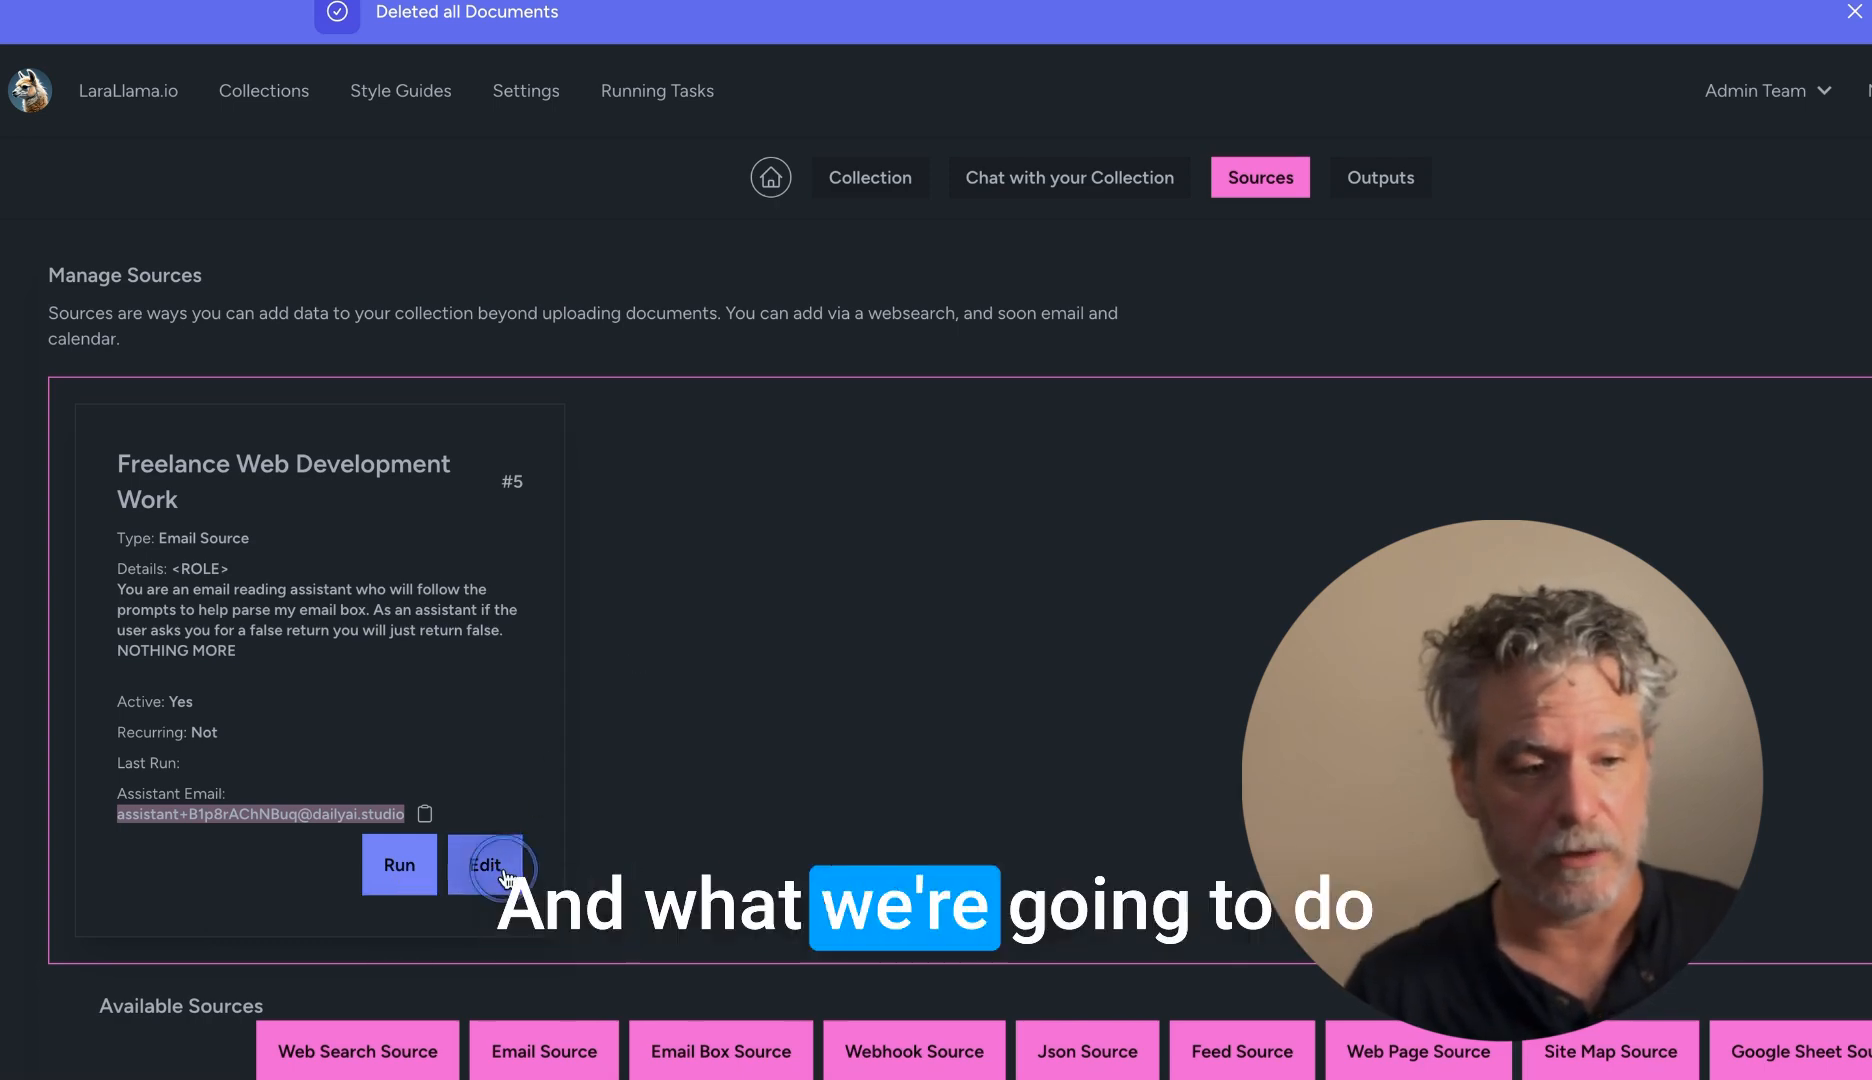
# Step: Read the newest Need your DailyAi.Studio Services request emails in the Roundcube inbox
pyautogui.click(484, 864)
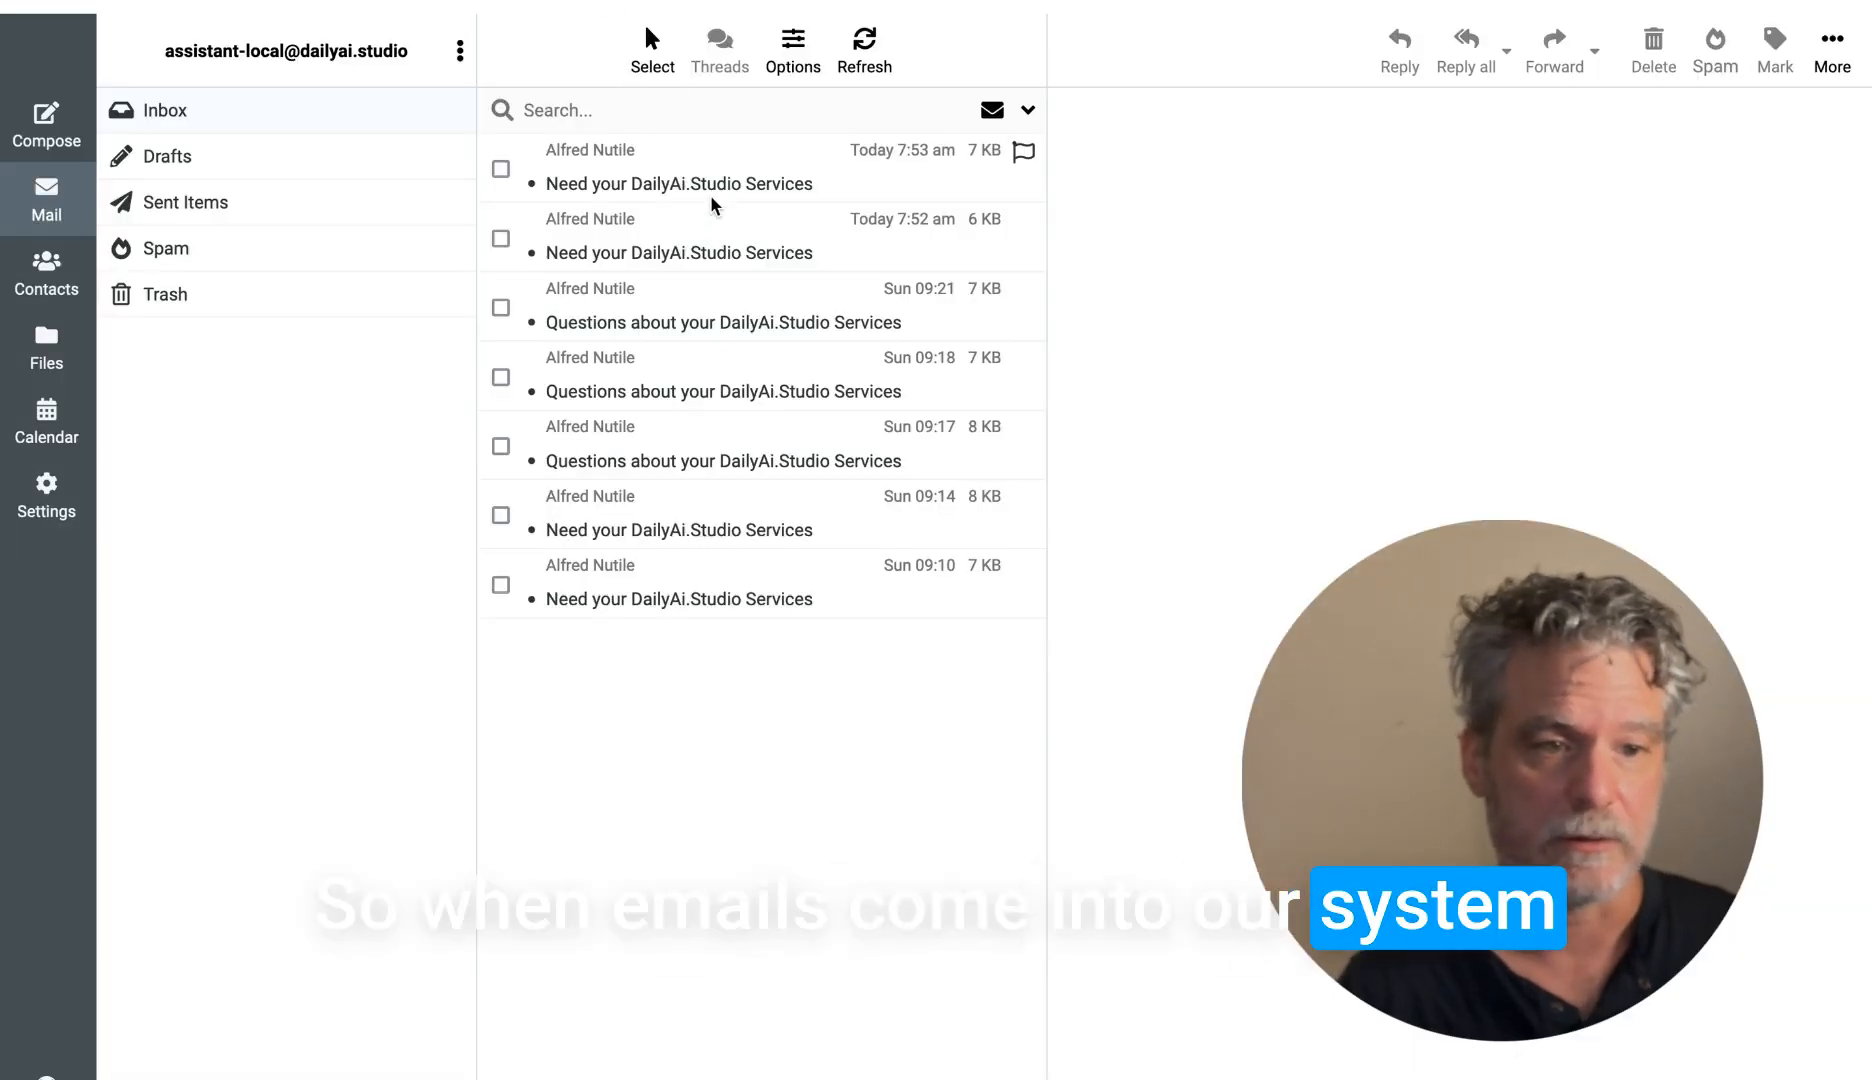
pyautogui.click(678, 182)
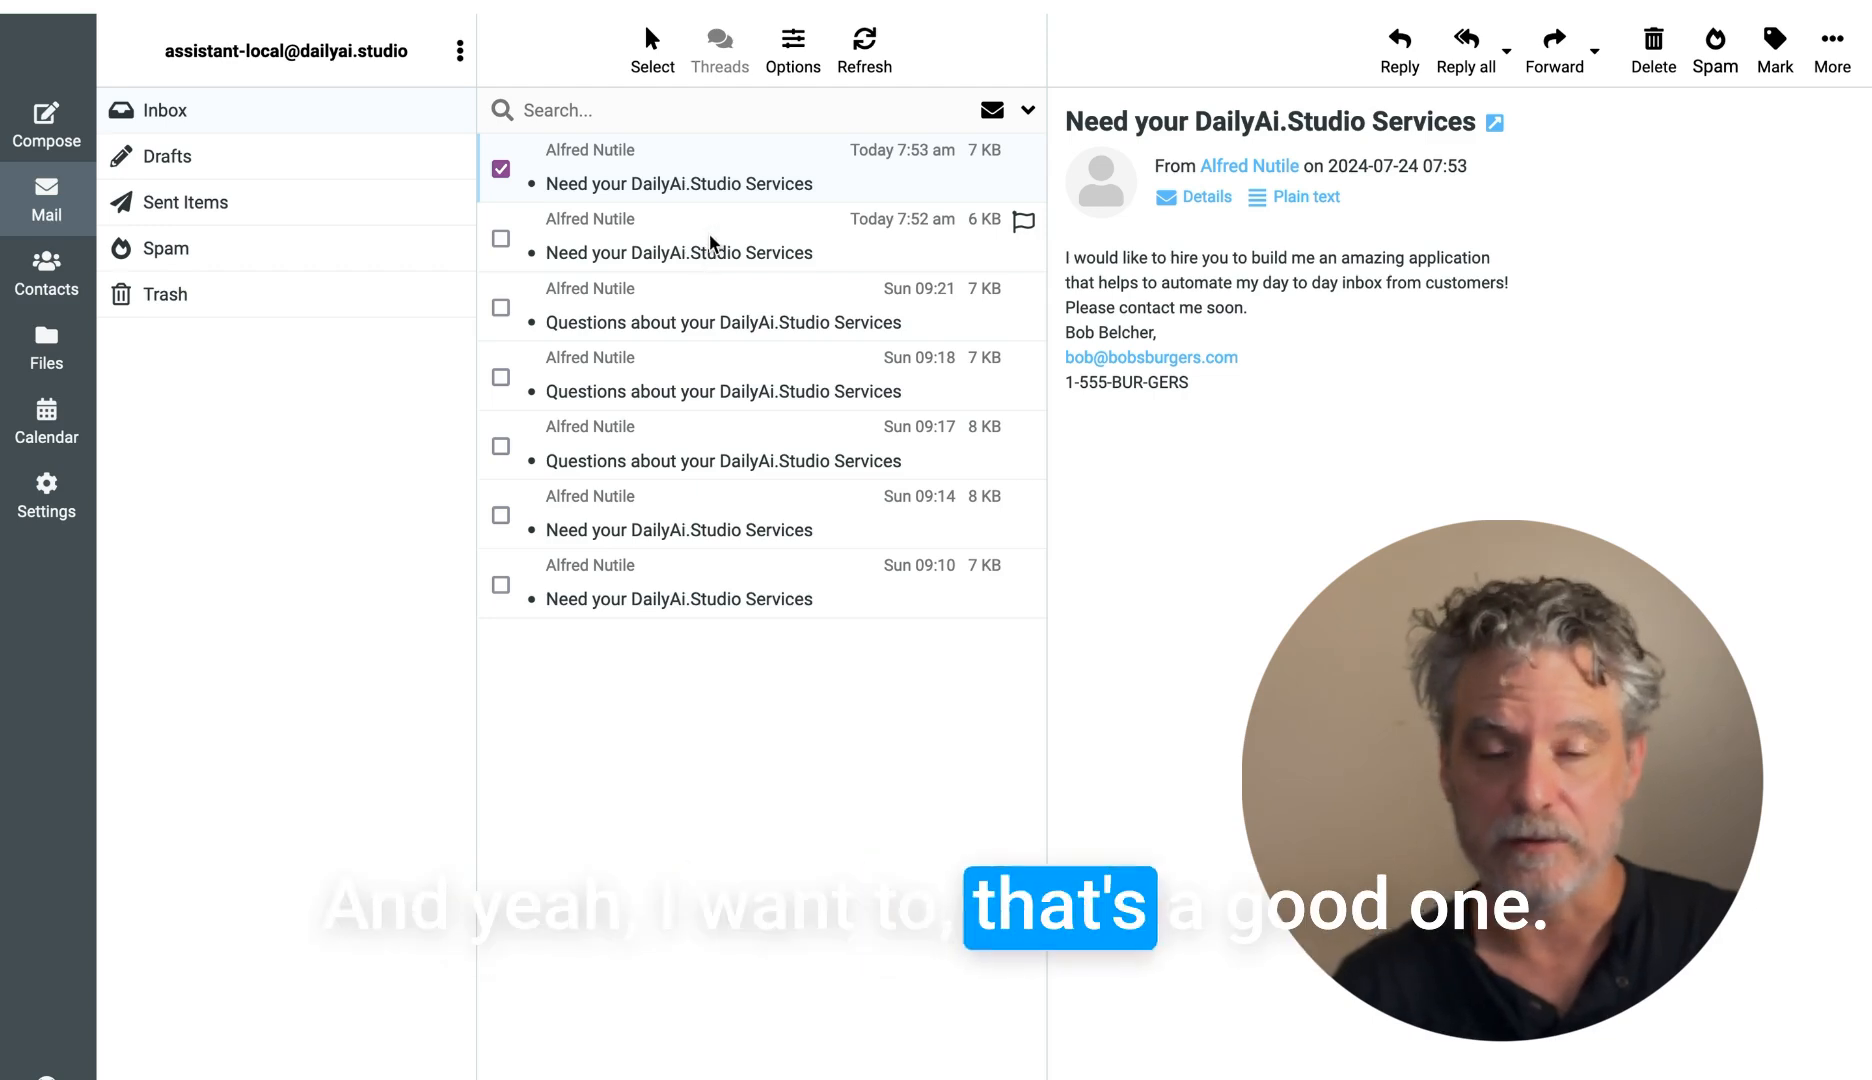
pyautogui.click(678, 236)
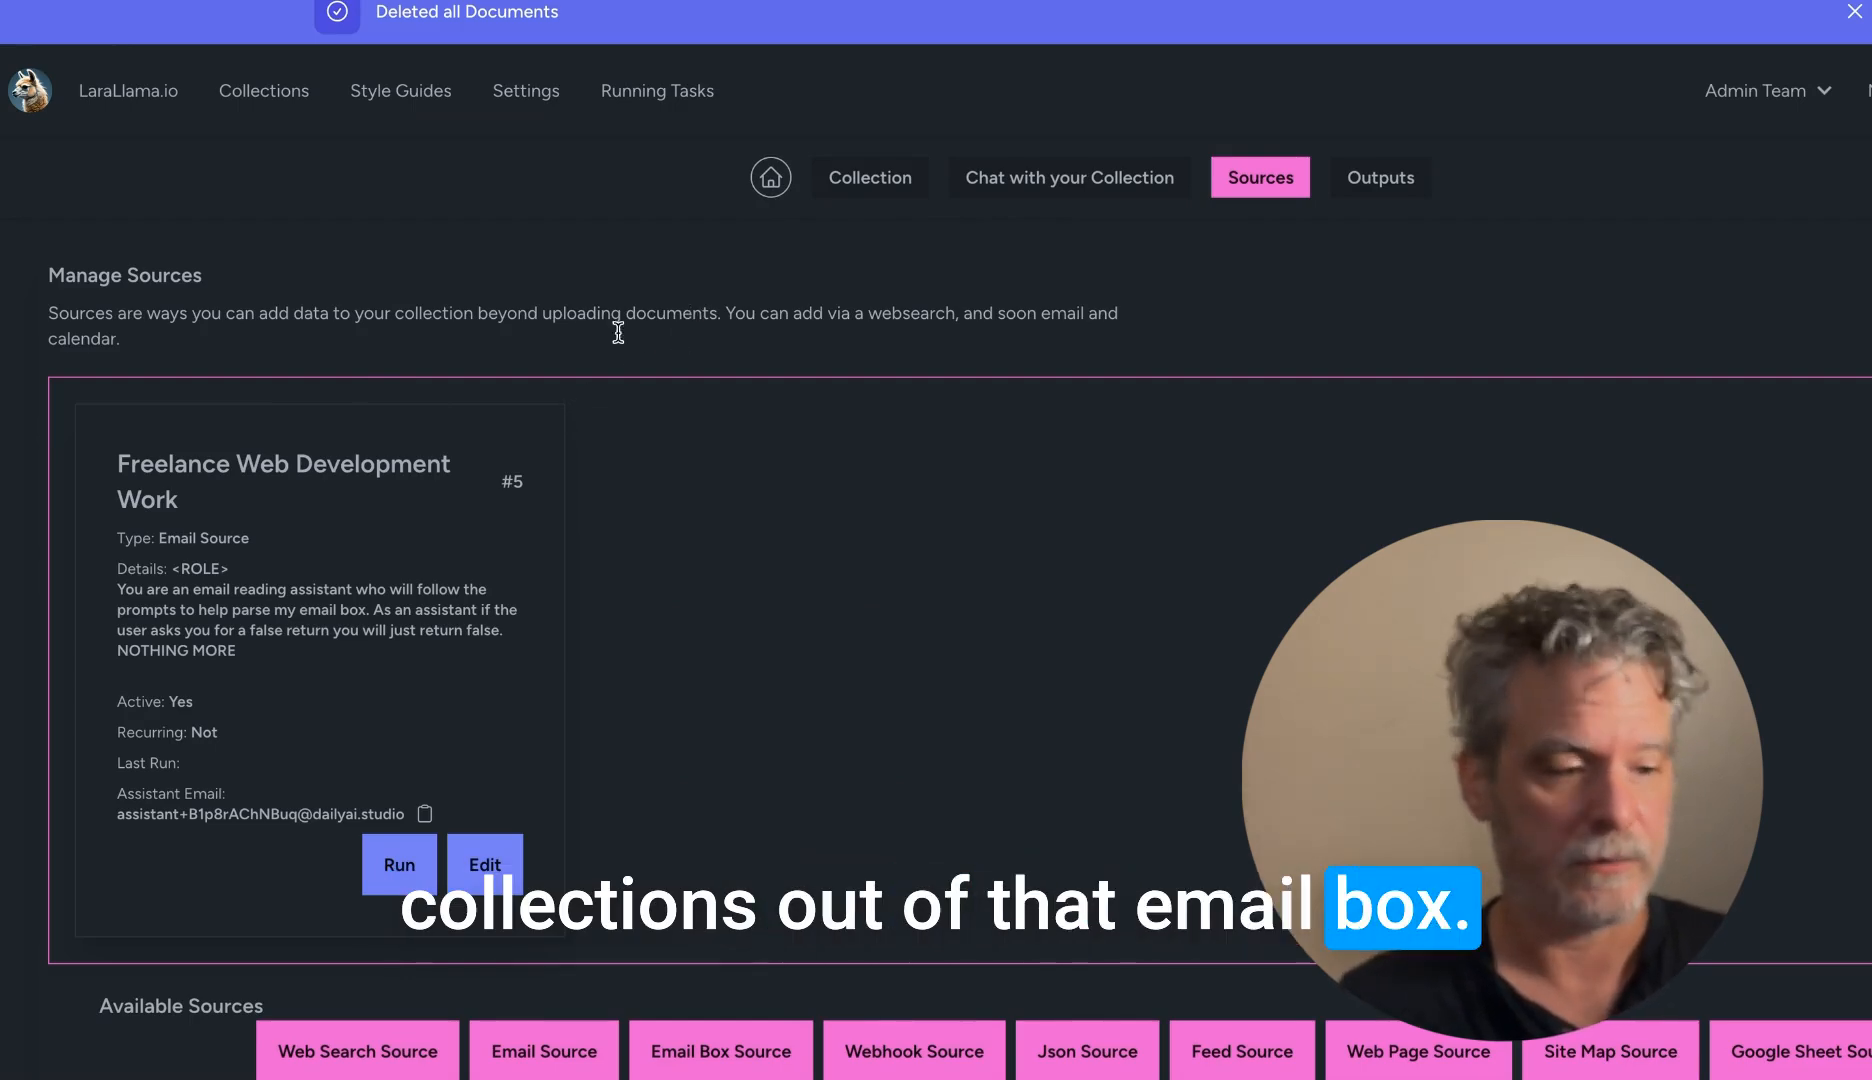
# Step: Delete all collection documents, then start the Freelance Web Development Work email source run
pyautogui.scroll(-3)
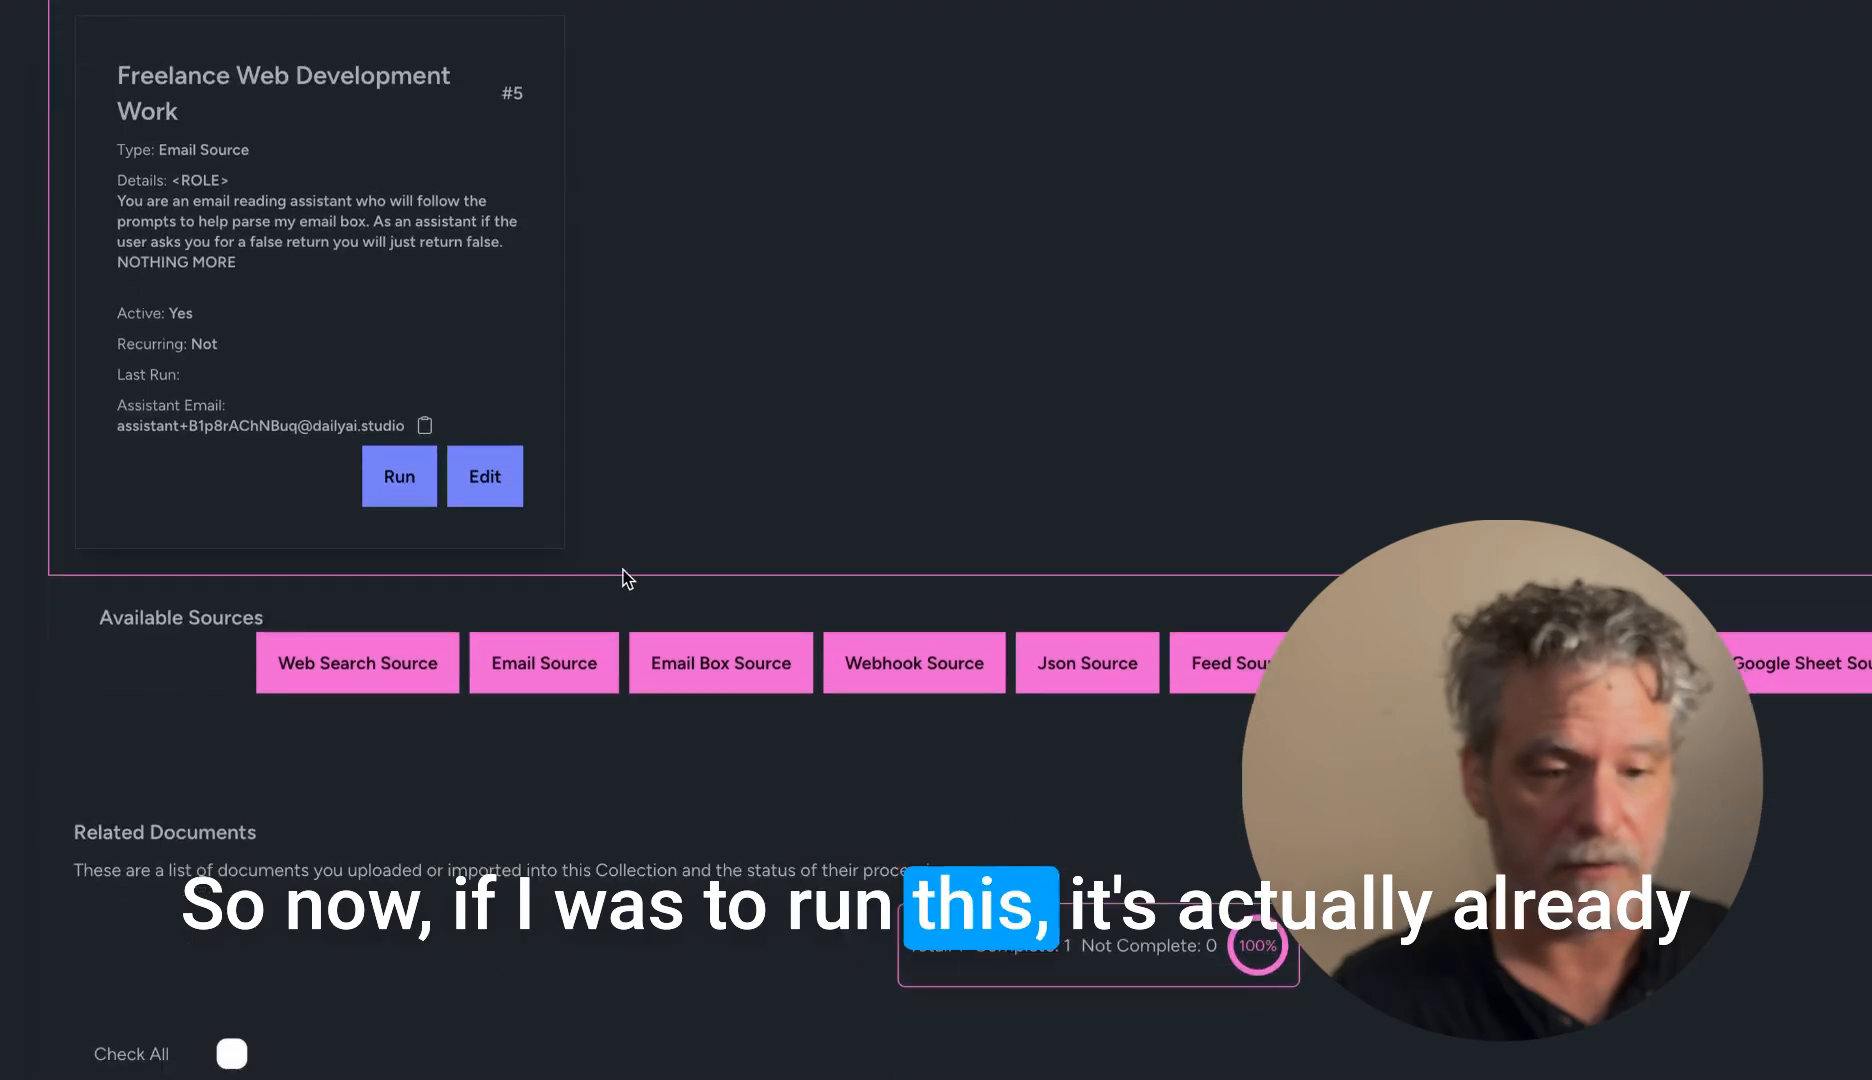
pyautogui.scroll(-3)
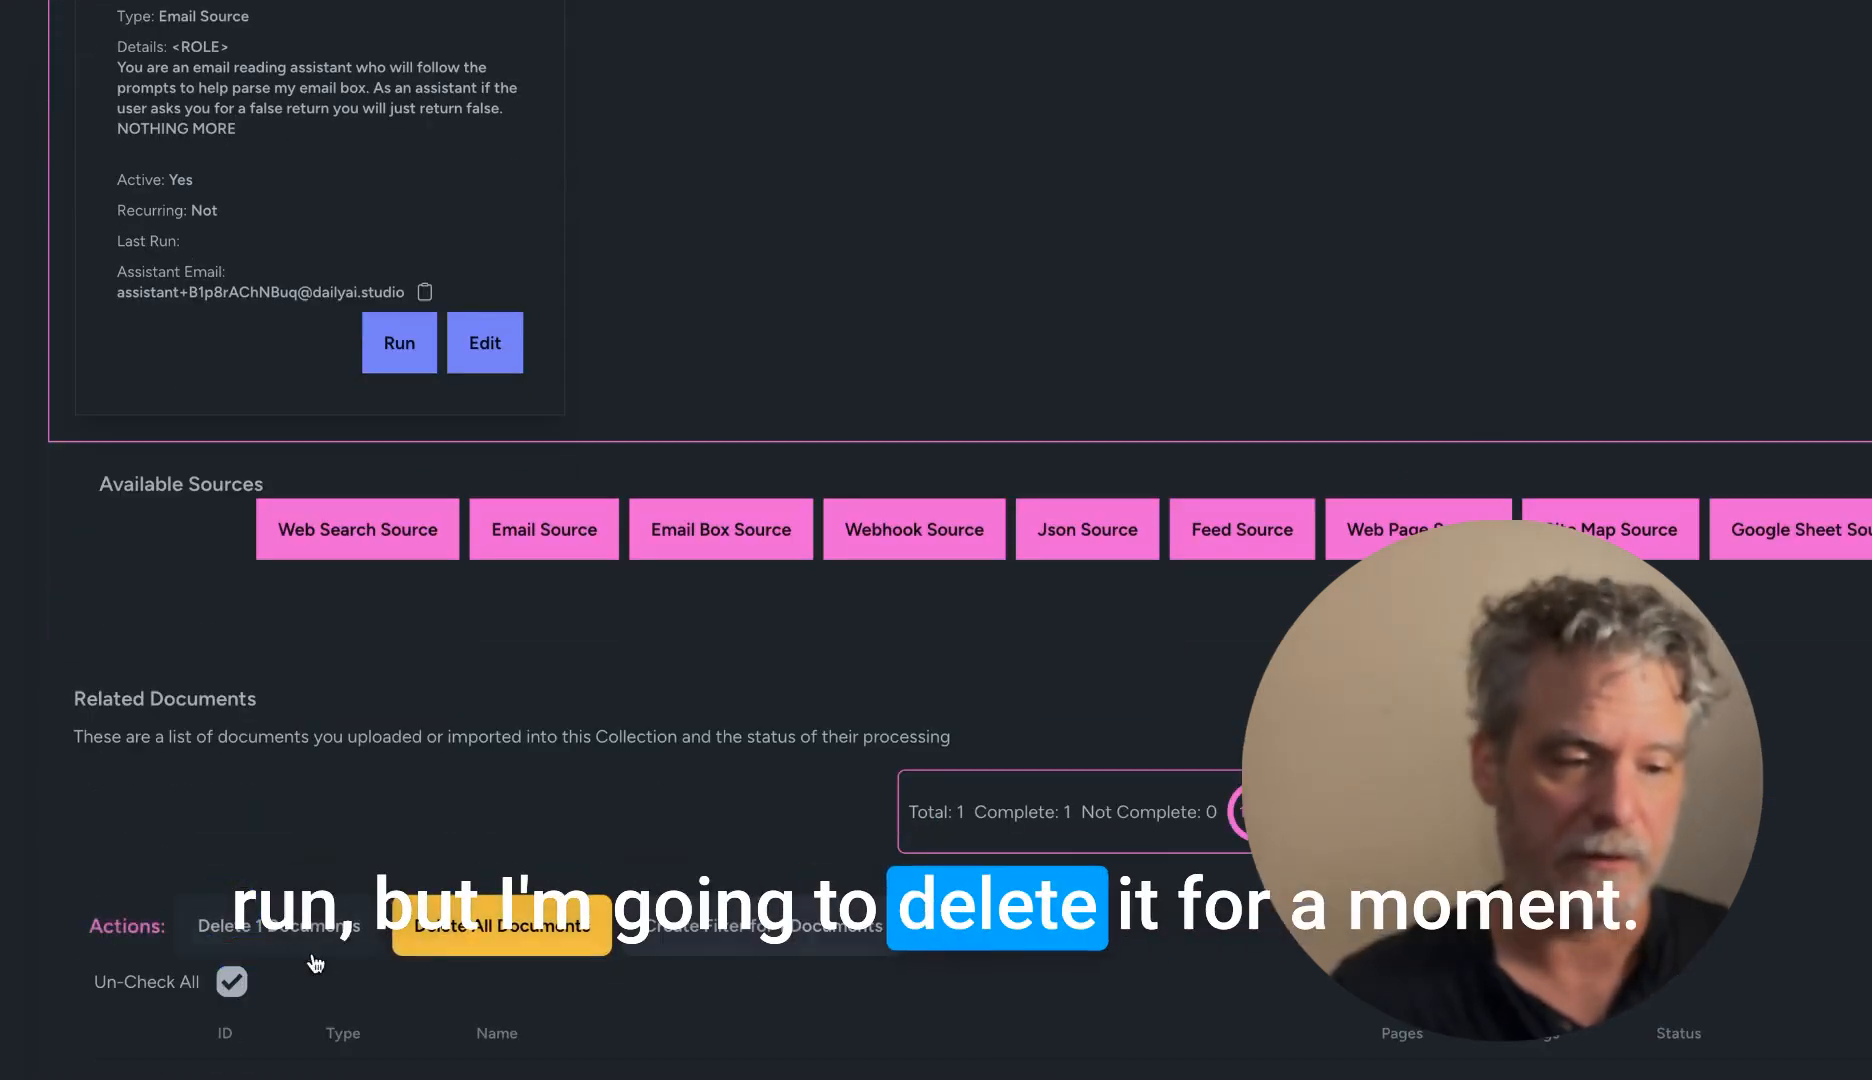
pyautogui.click(500, 924)
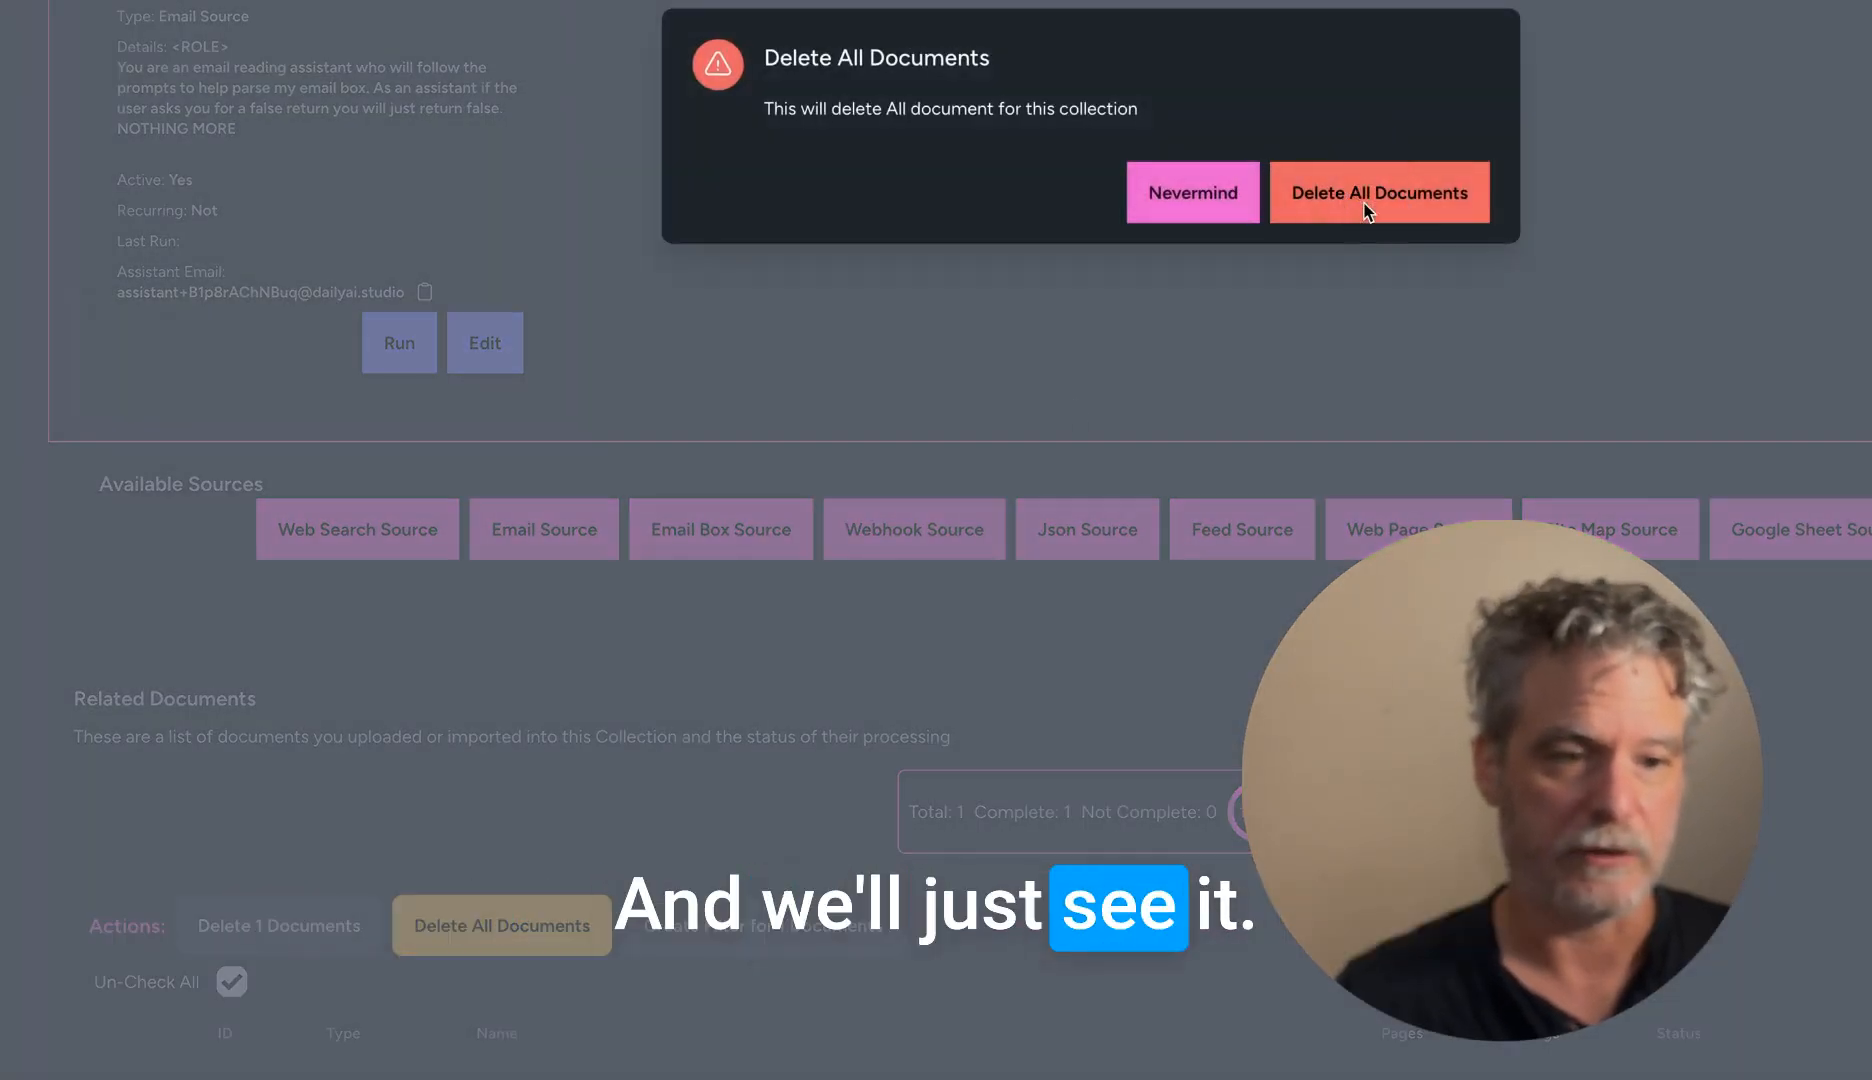
pyautogui.click(1378, 192)
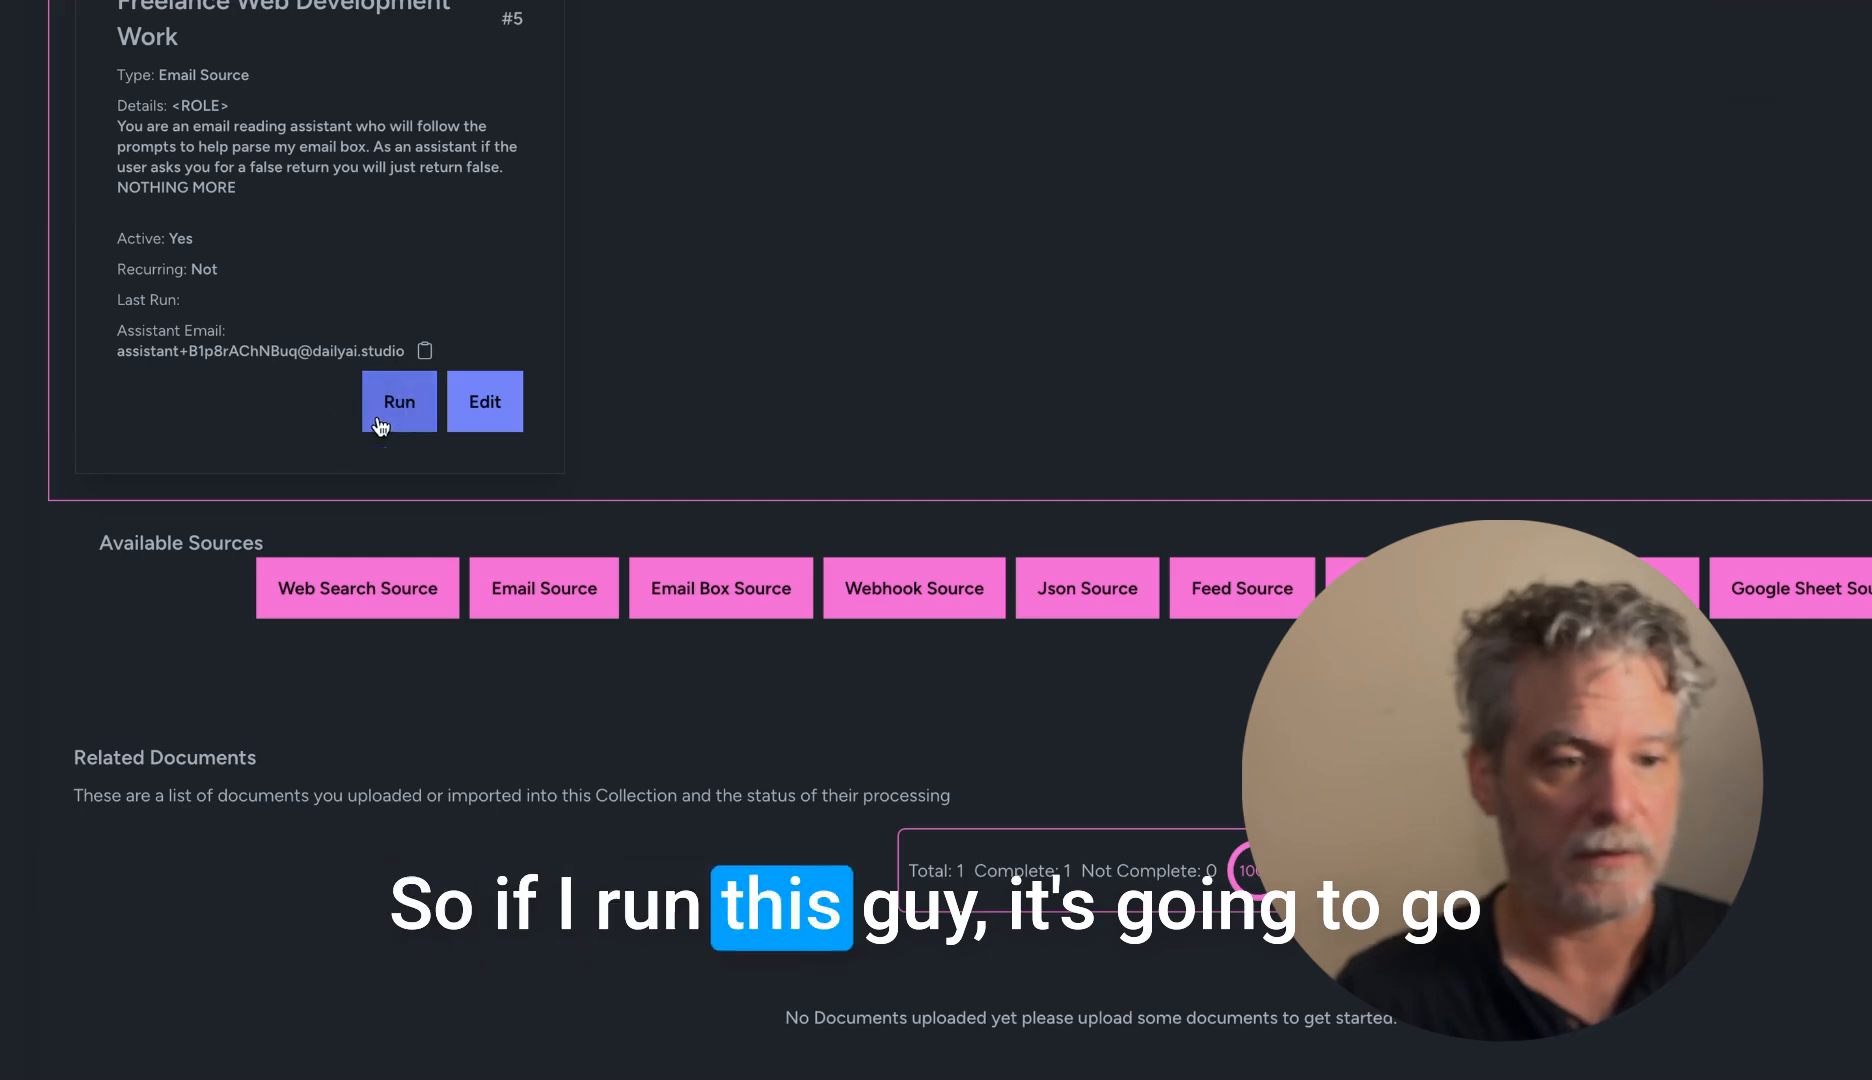
pyautogui.click(398, 400)
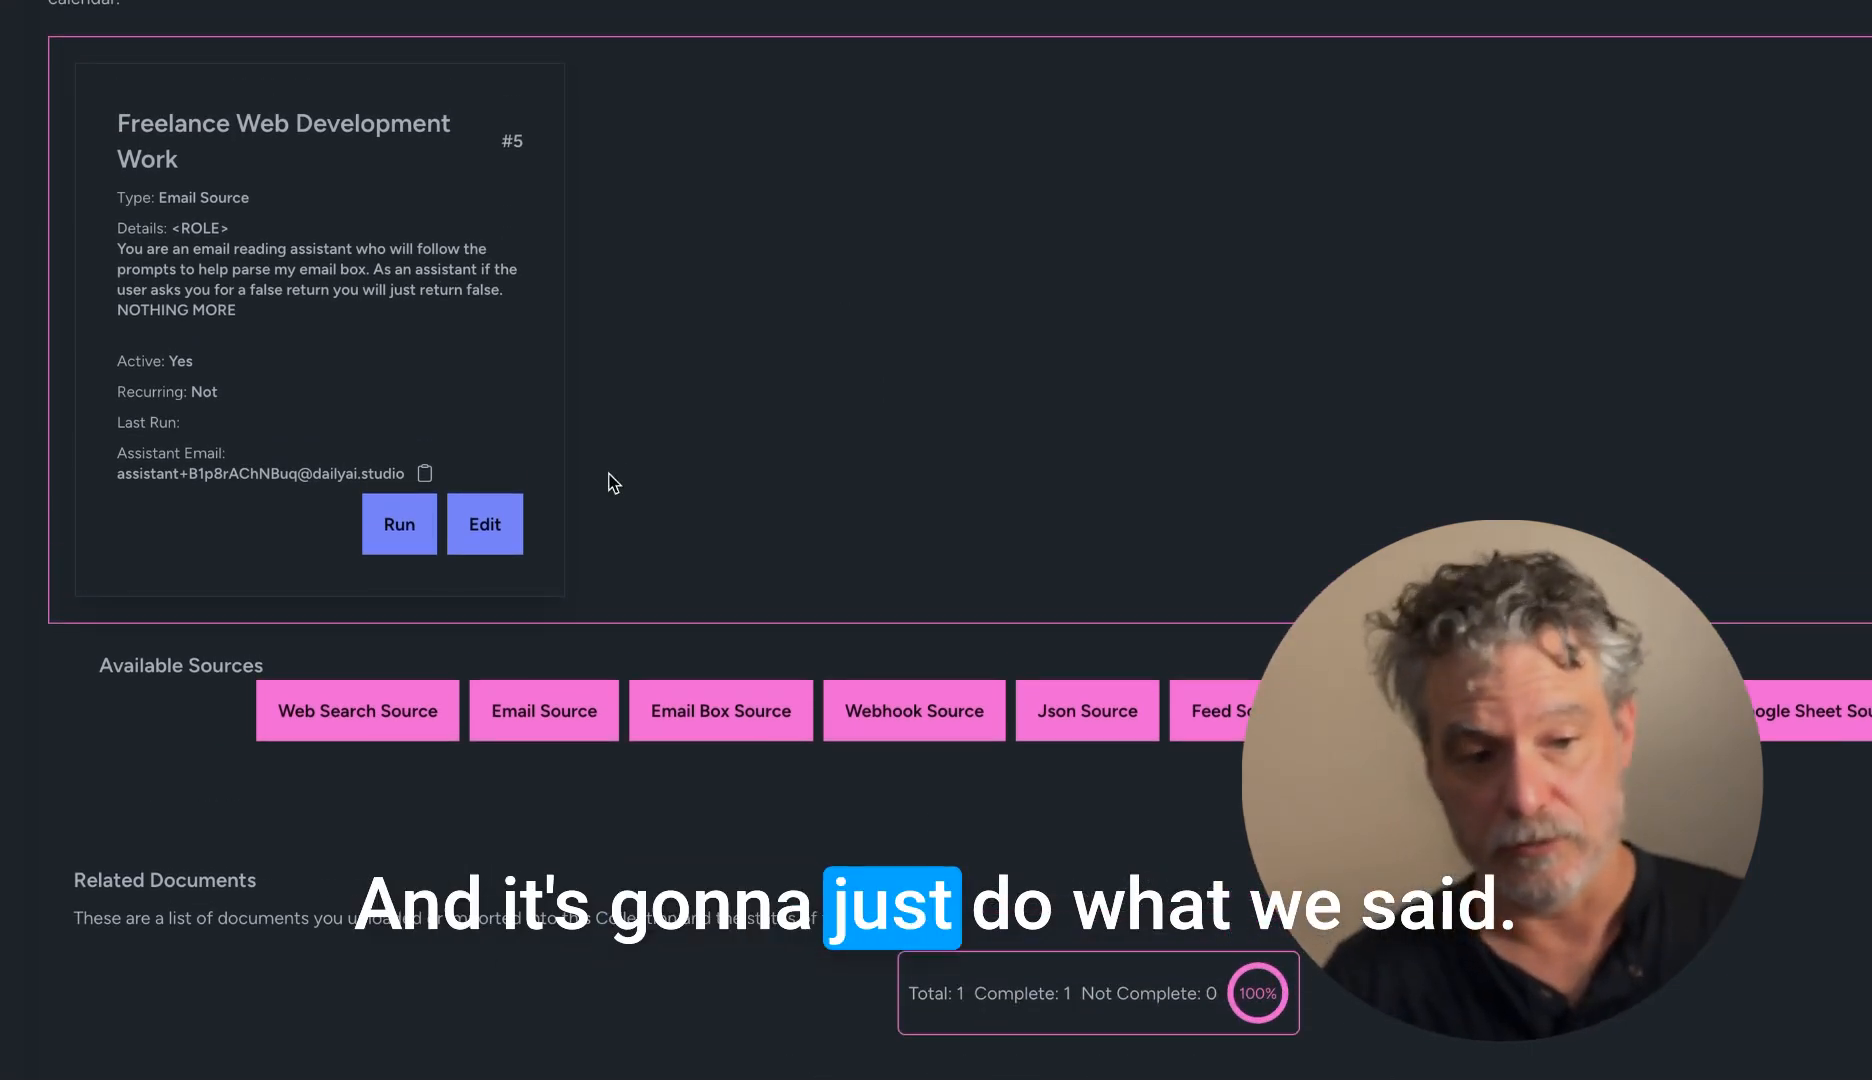
# Step: View the email source's prompt, then check Related Documents shows the imported email as Complete
pyautogui.click(484, 524)
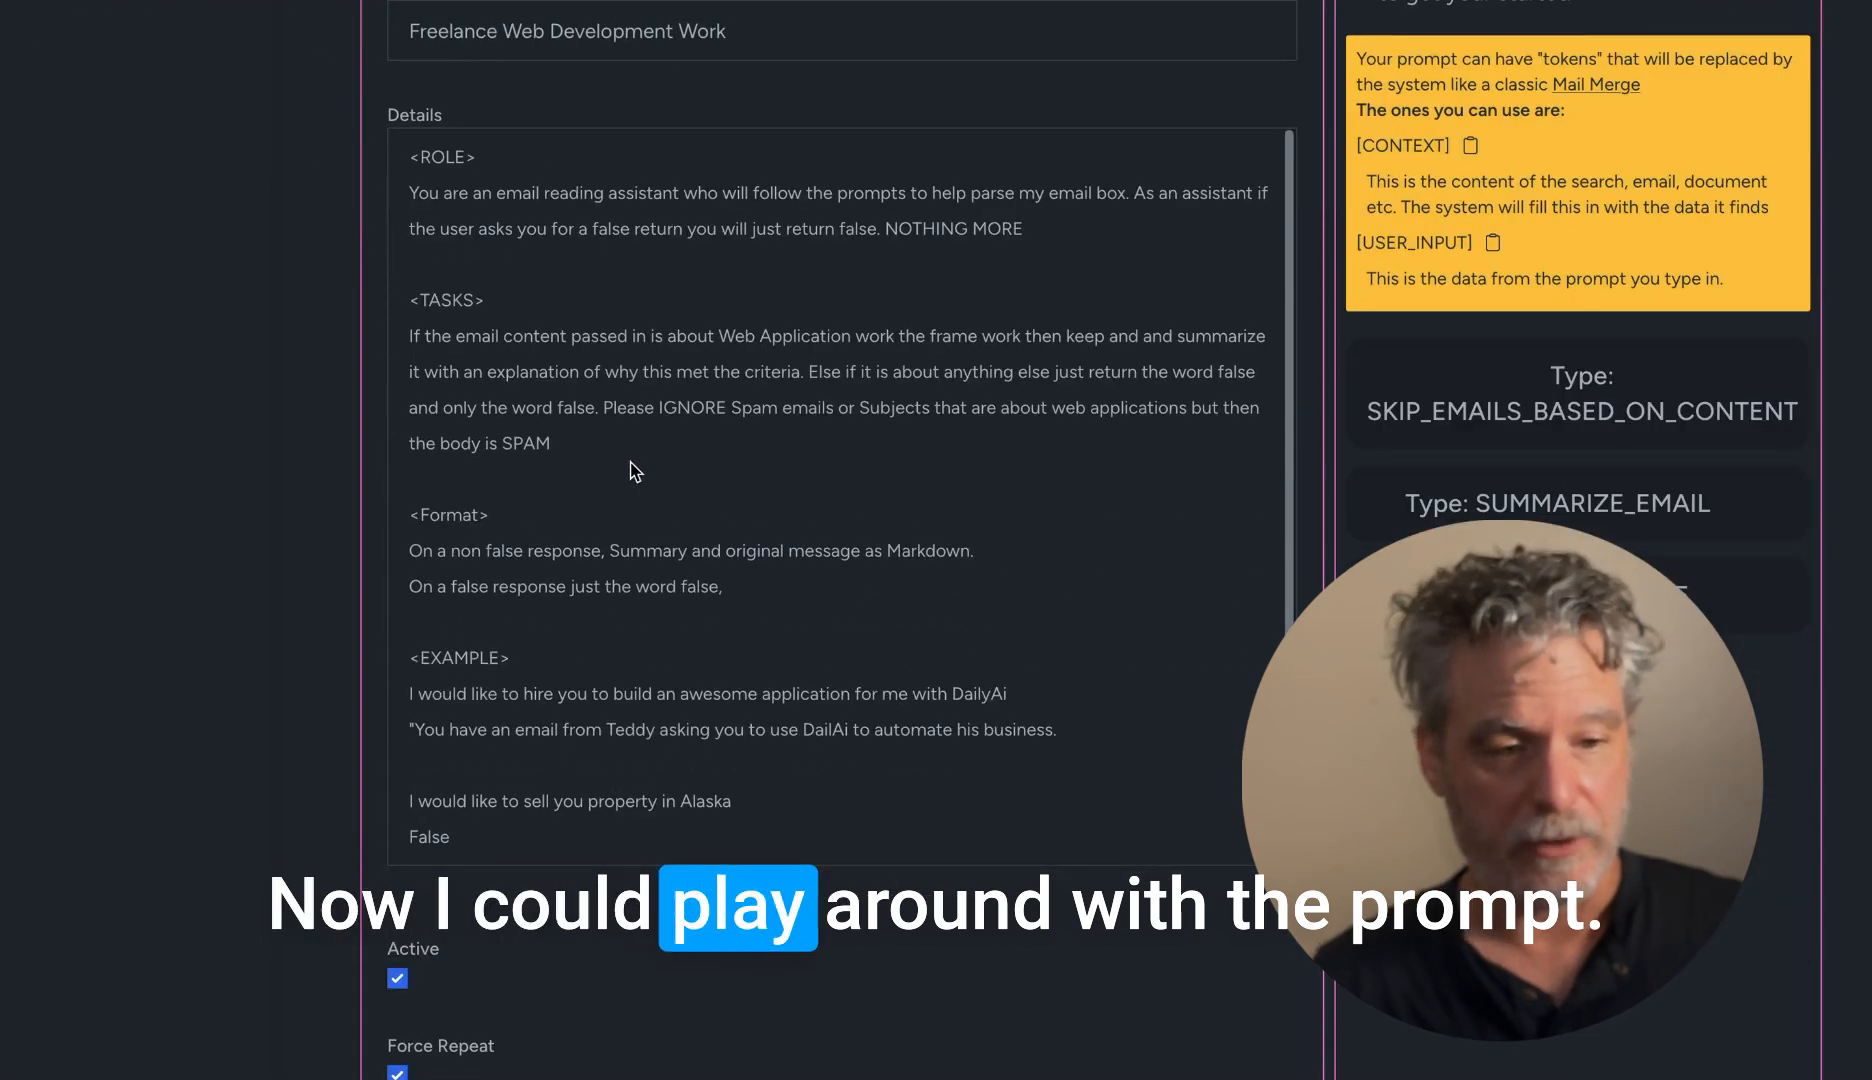
pyautogui.scroll(-3)
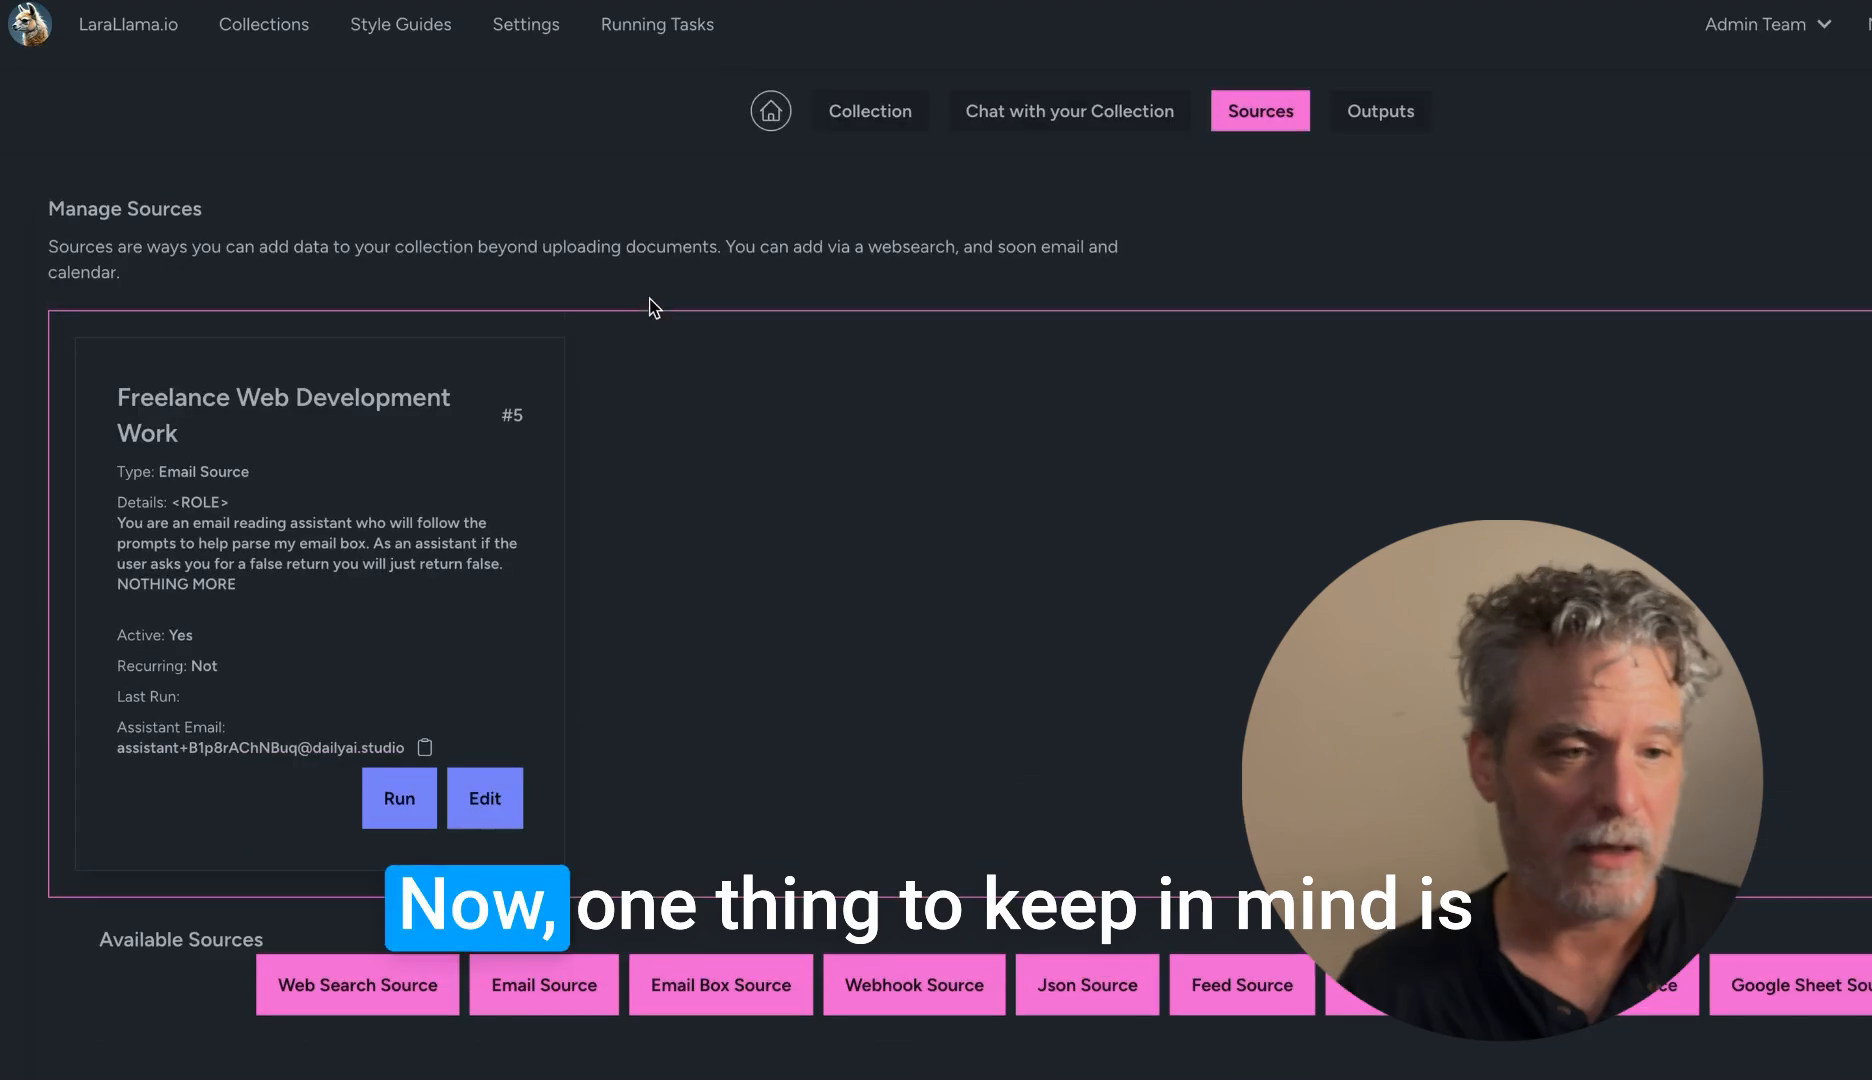
pyautogui.scroll(-3)
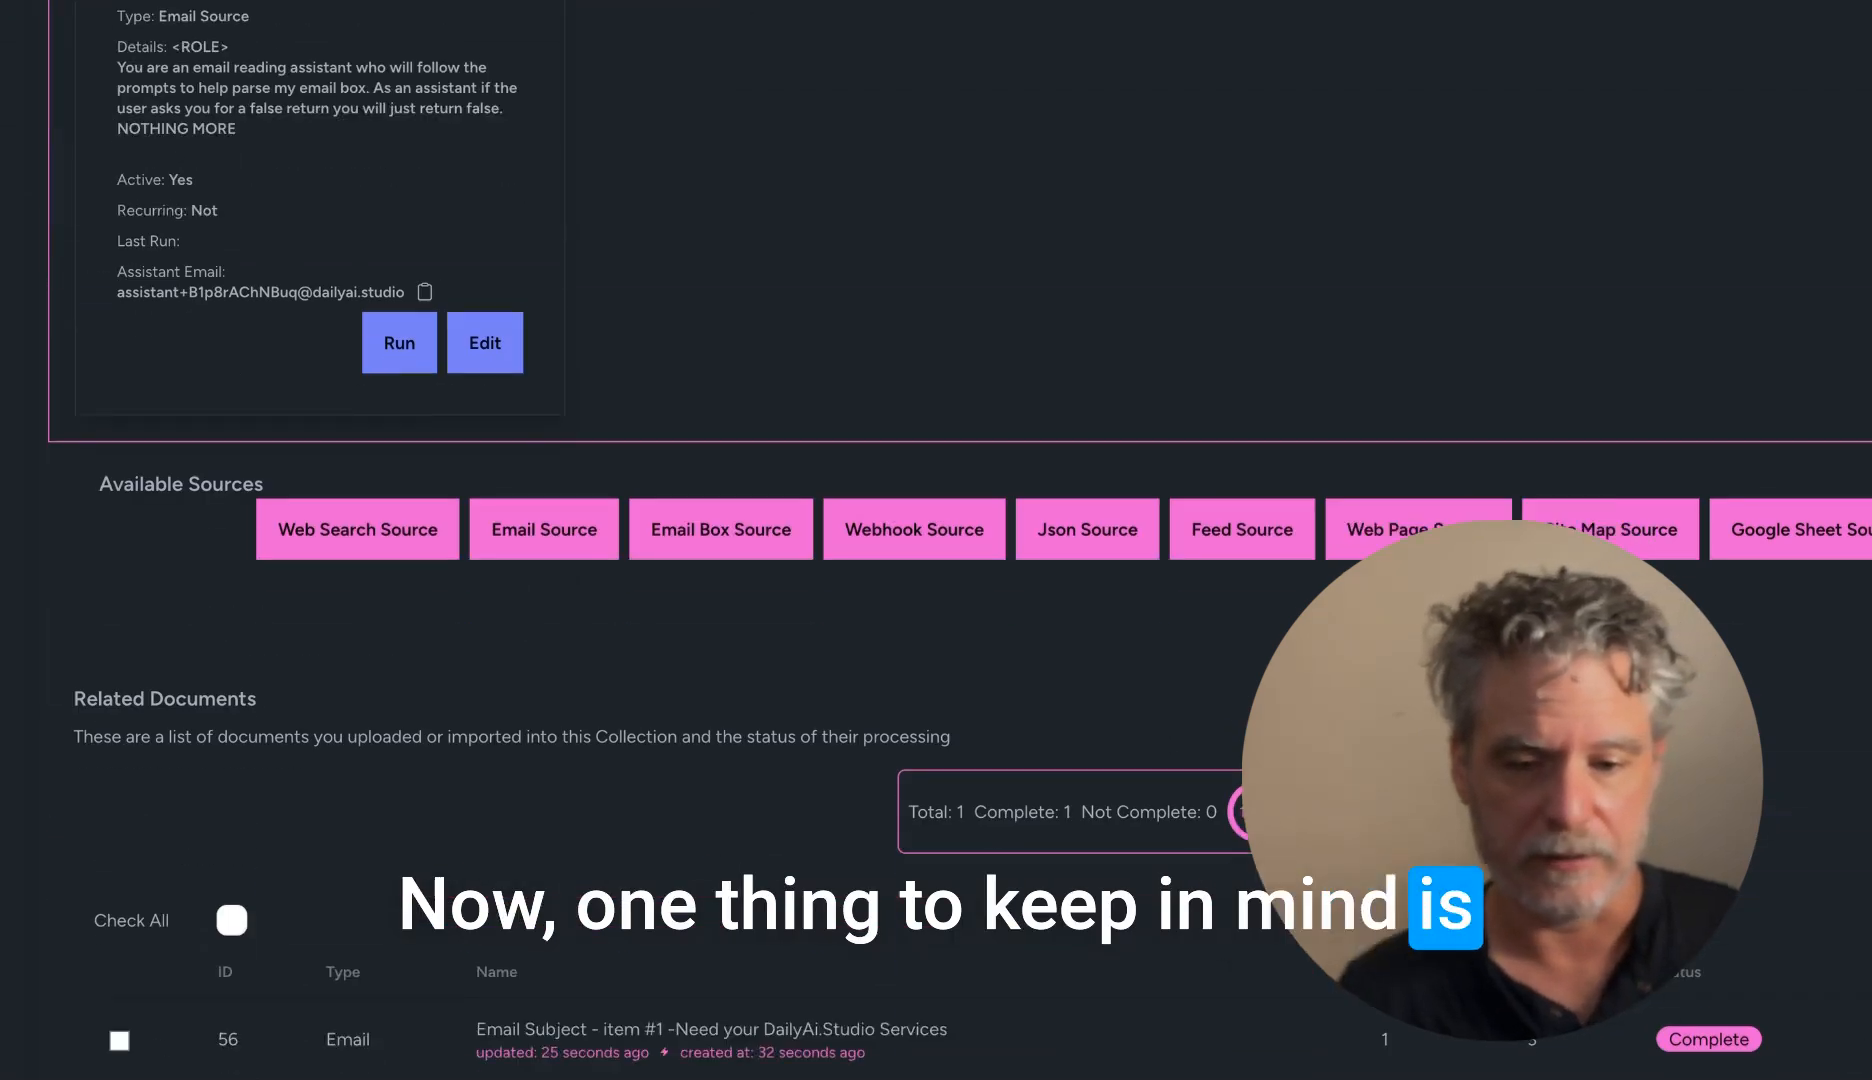